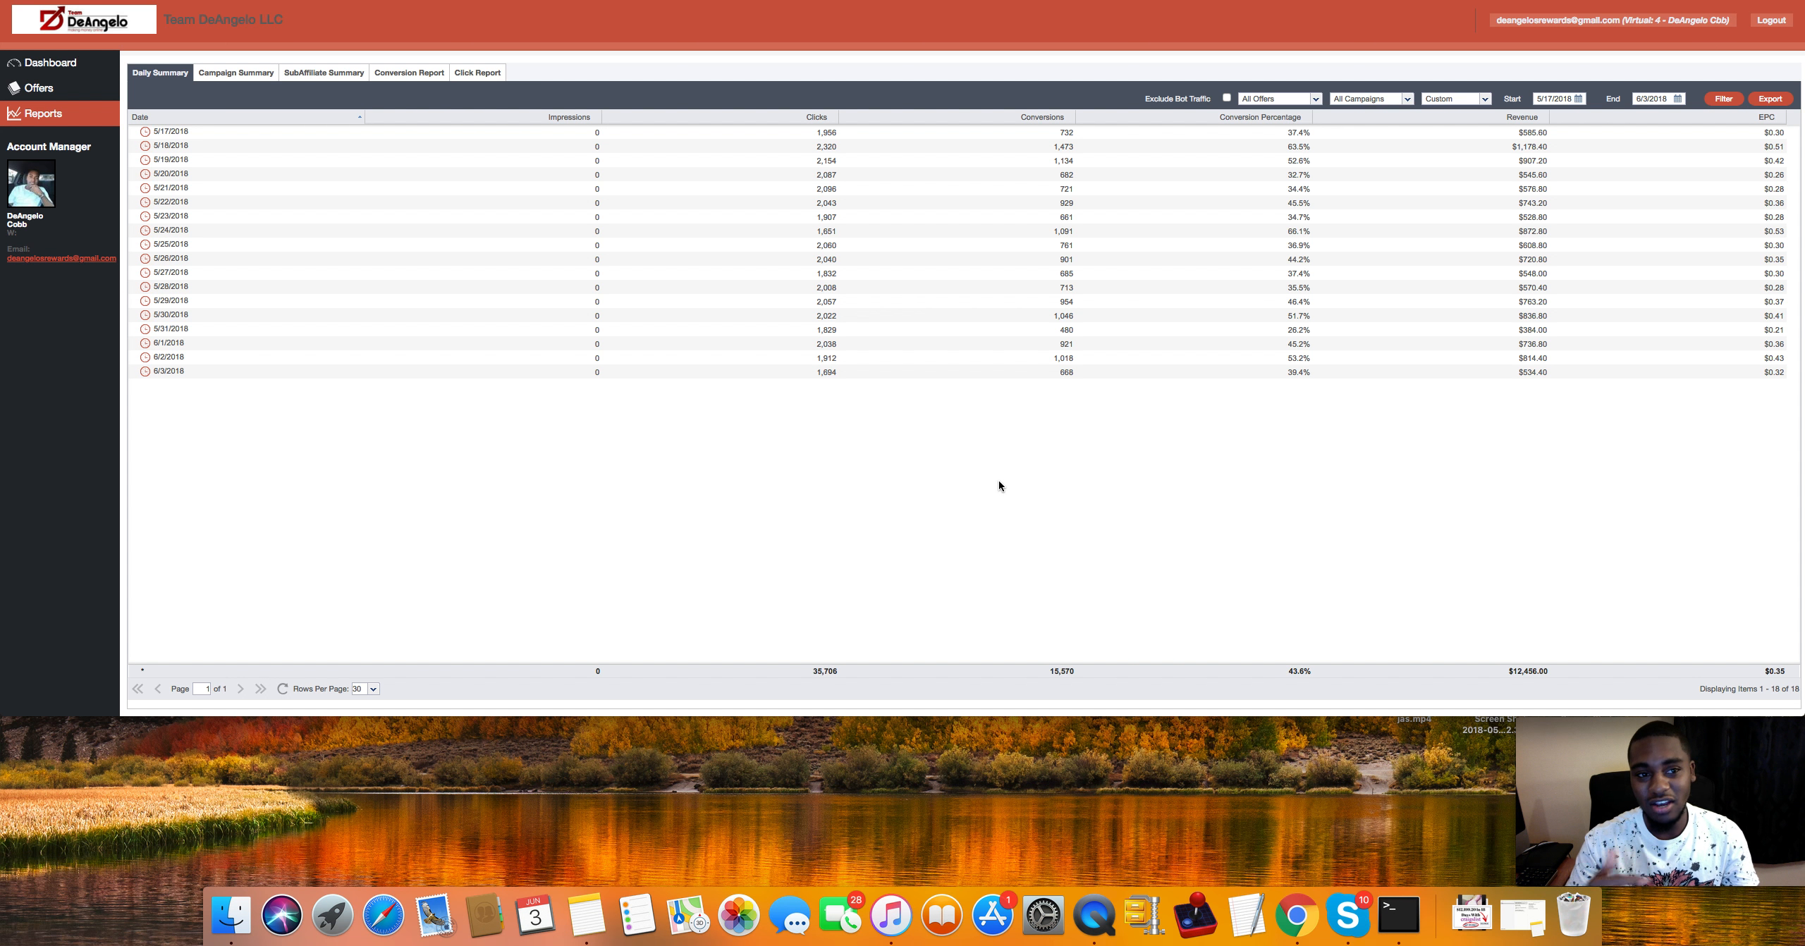
{"action": "mouse_move", "coordinate": [1219, 348]}
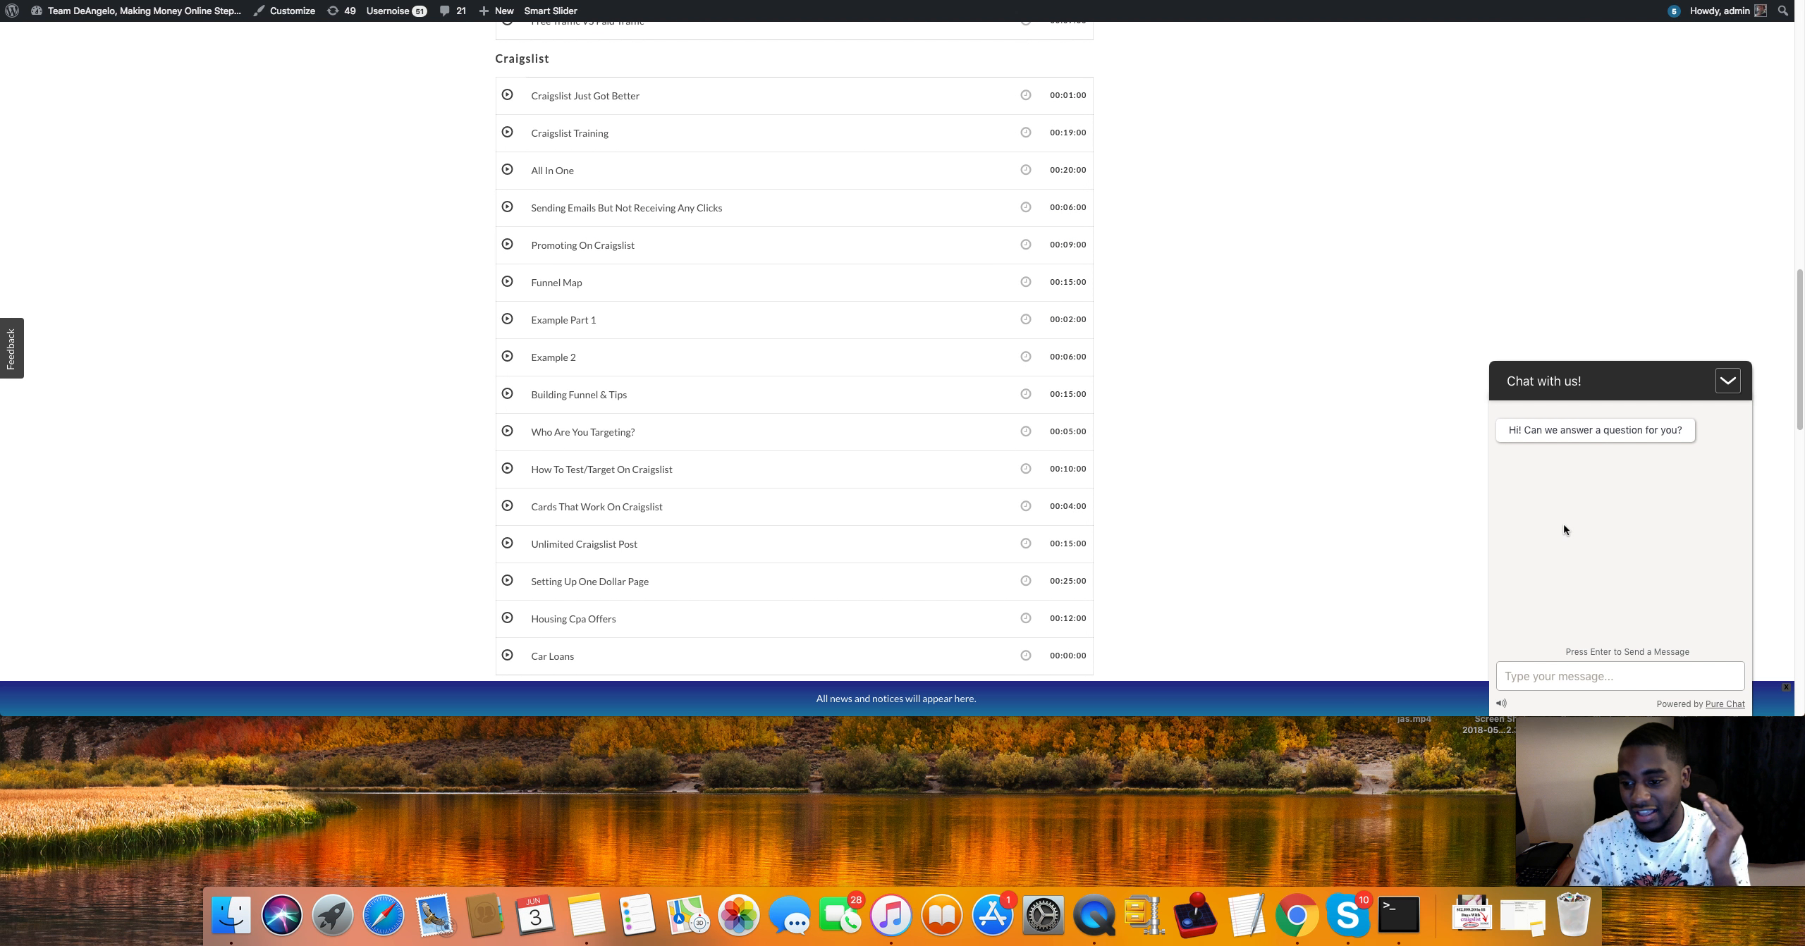
Step: Send 'hey' in the Pure Chat live chat widget and get DeAngelo's reply
{"action": "left_click", "coordinate": [1728, 381]}
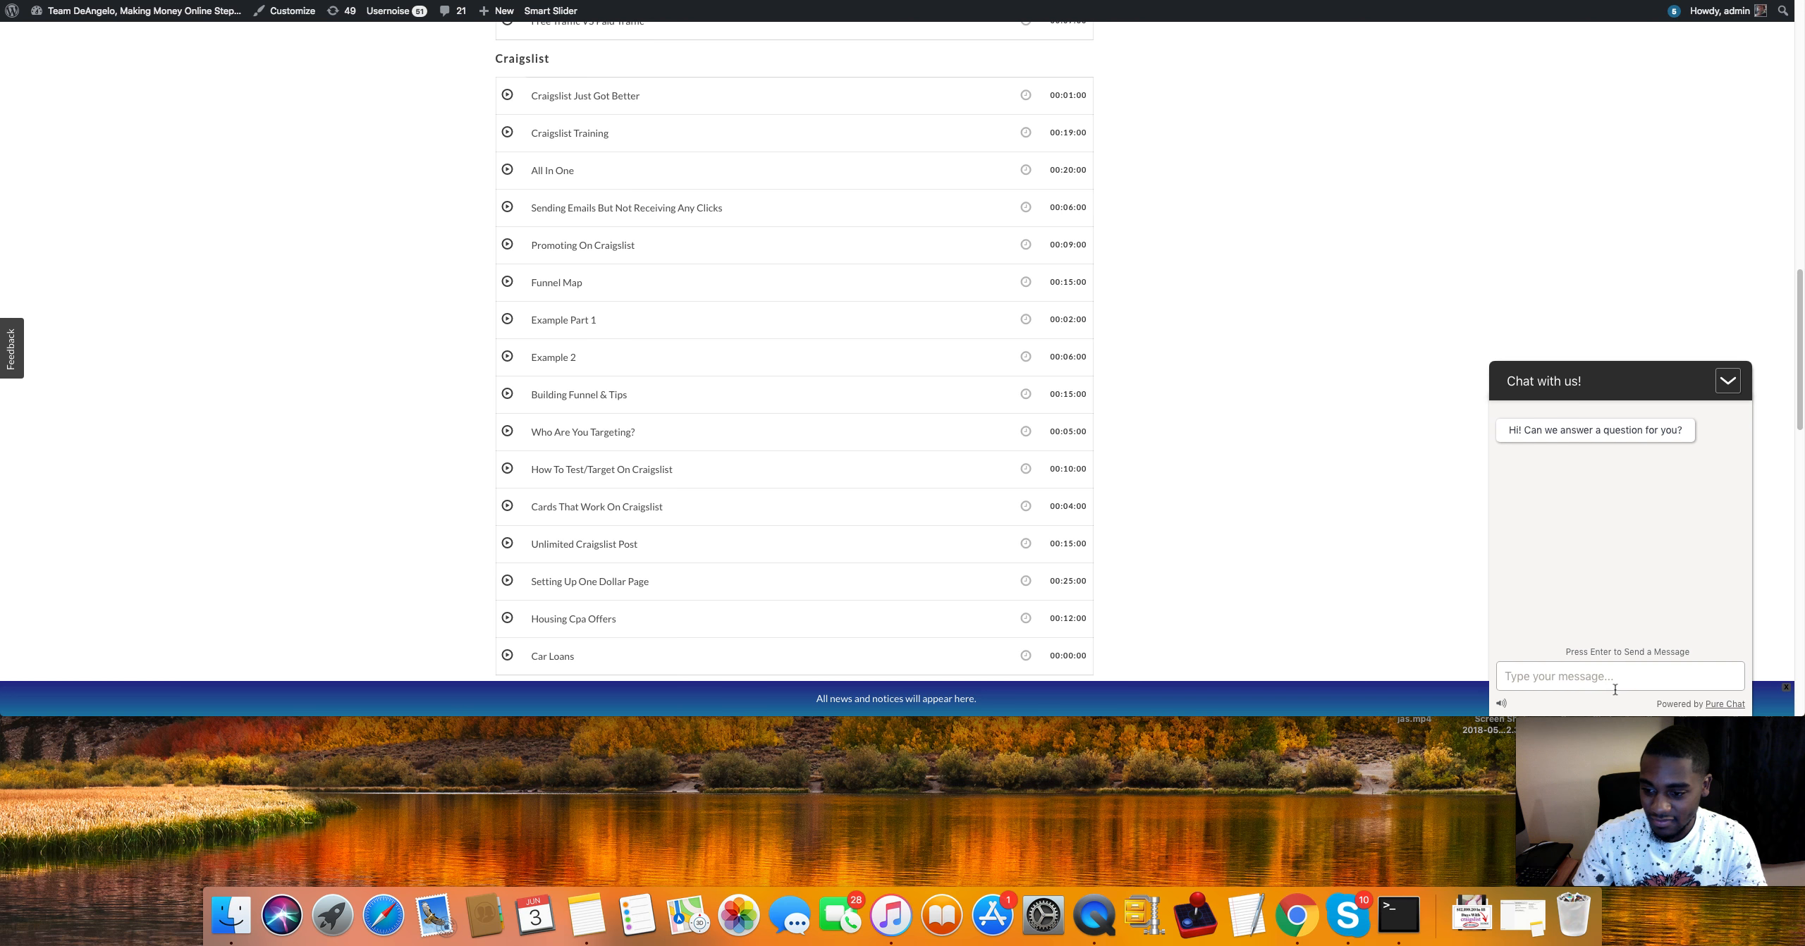
{"action": "type", "text": "h"}
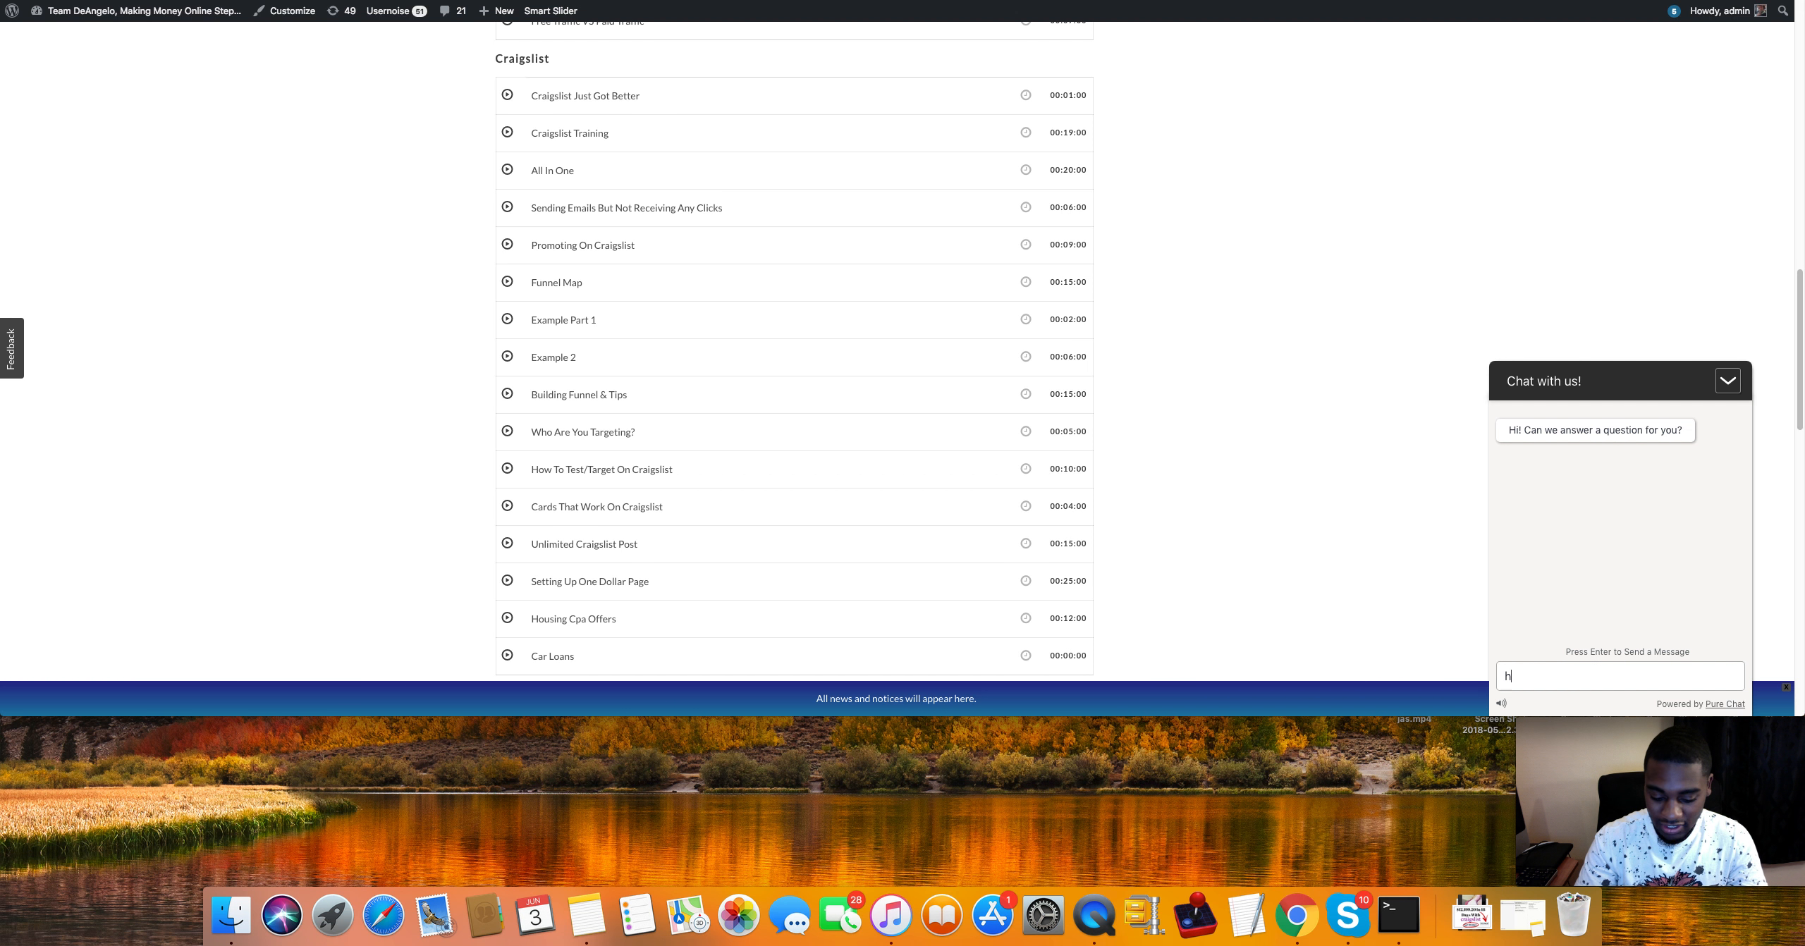
{"action": "type", "text": "ey"}
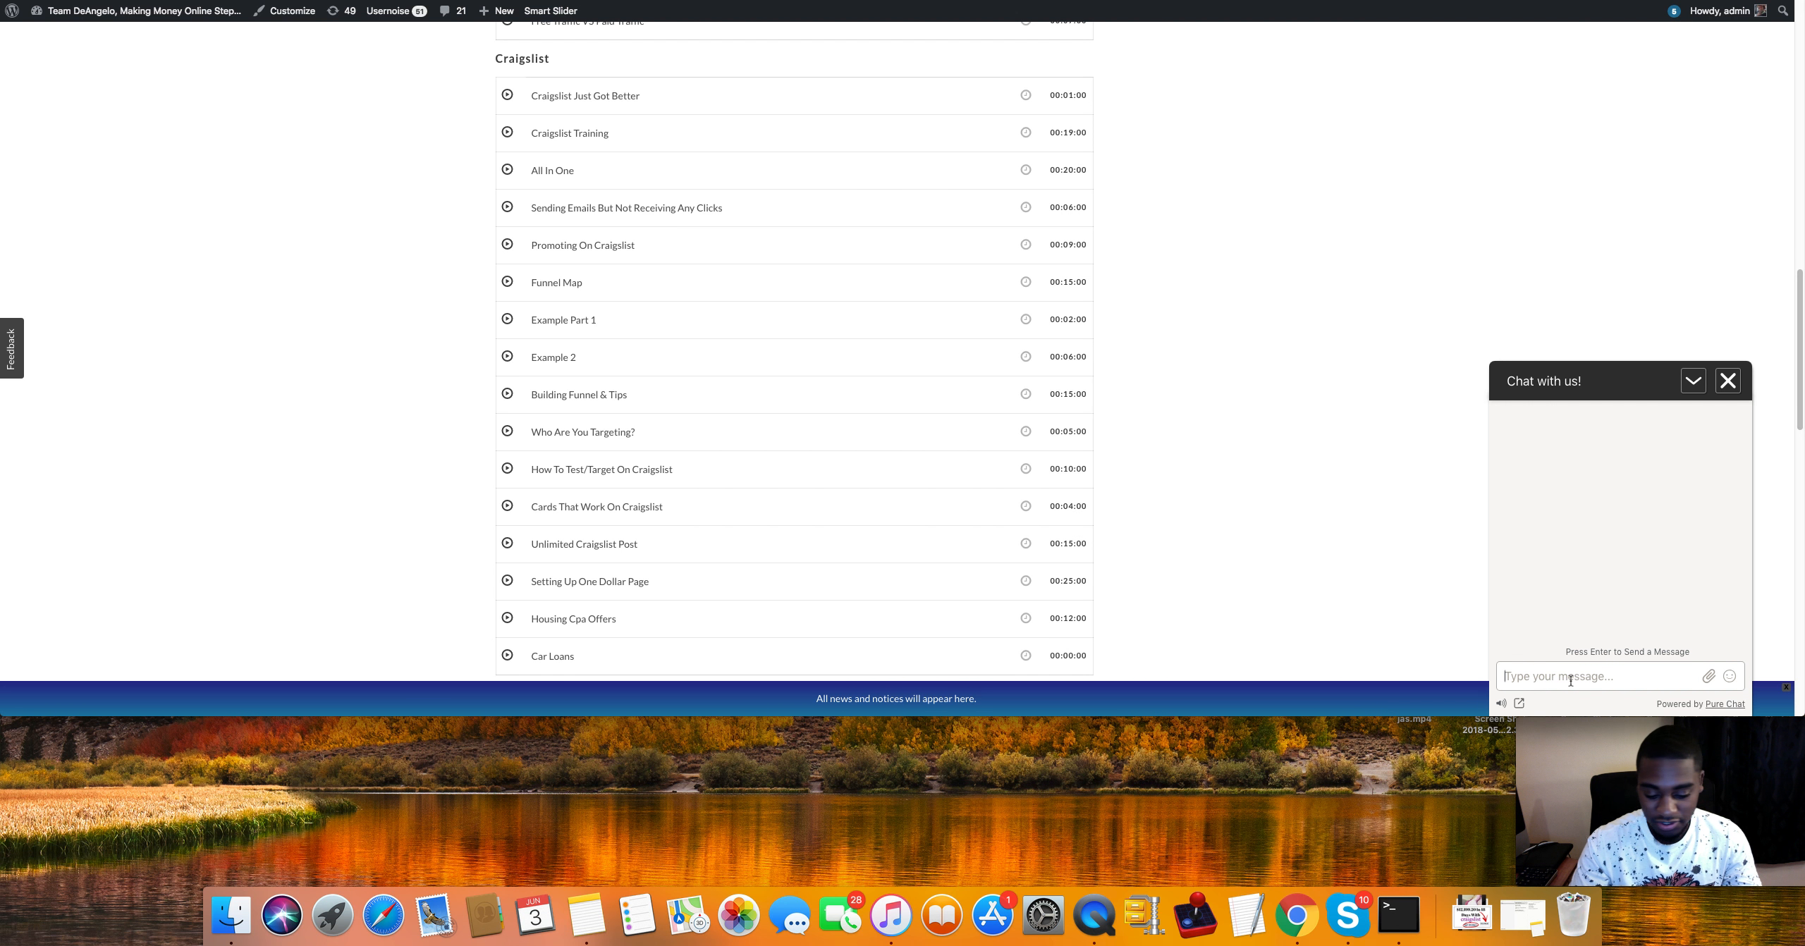
{"action": "type", "text": "hey"}
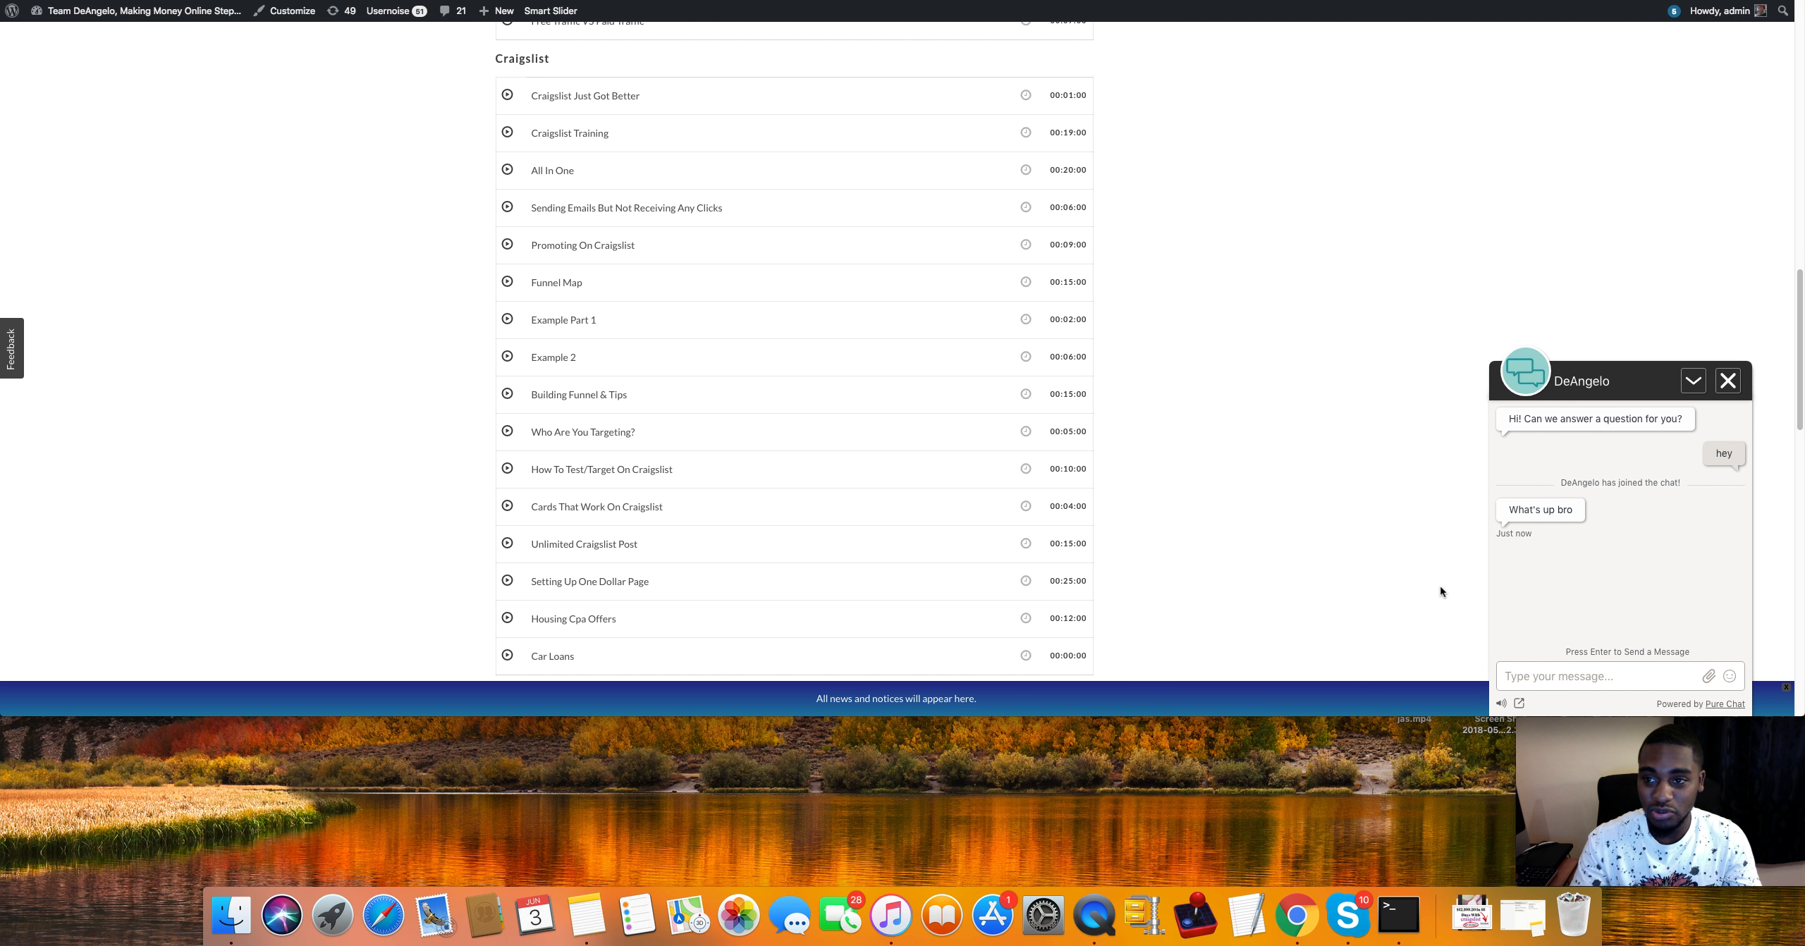
{"action": "mouse_move", "coordinate": [1496, 175]}
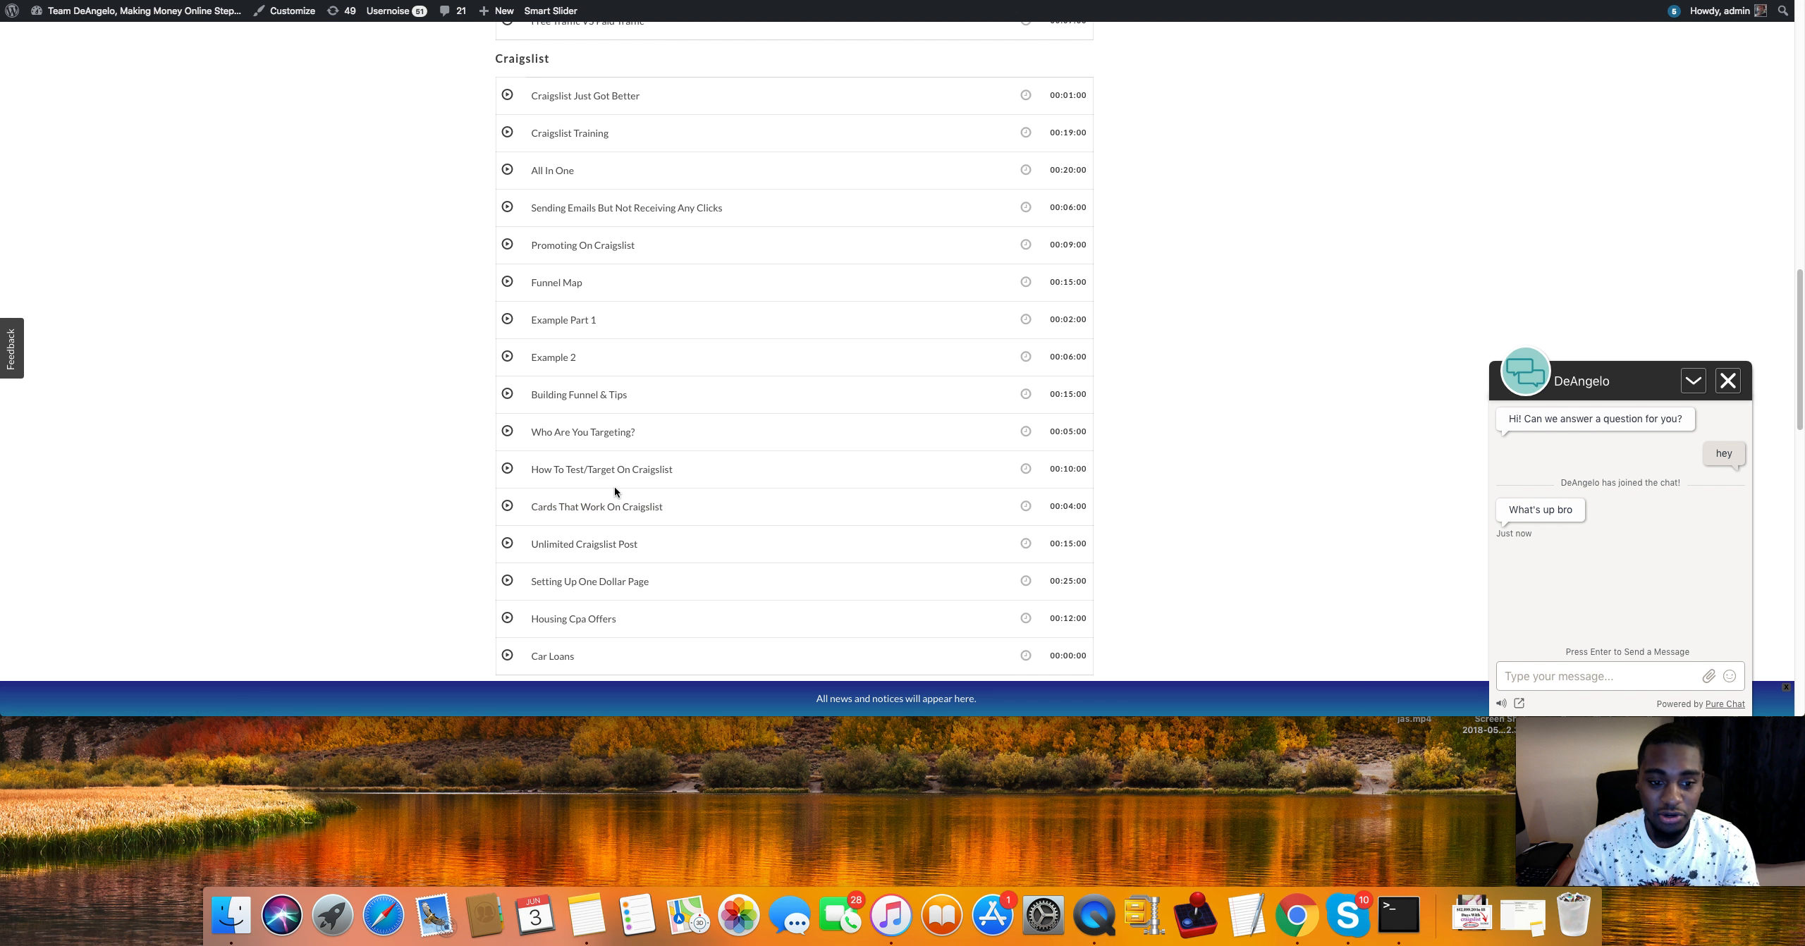
{"action": "mouse_move", "coordinate": [556, 481]}
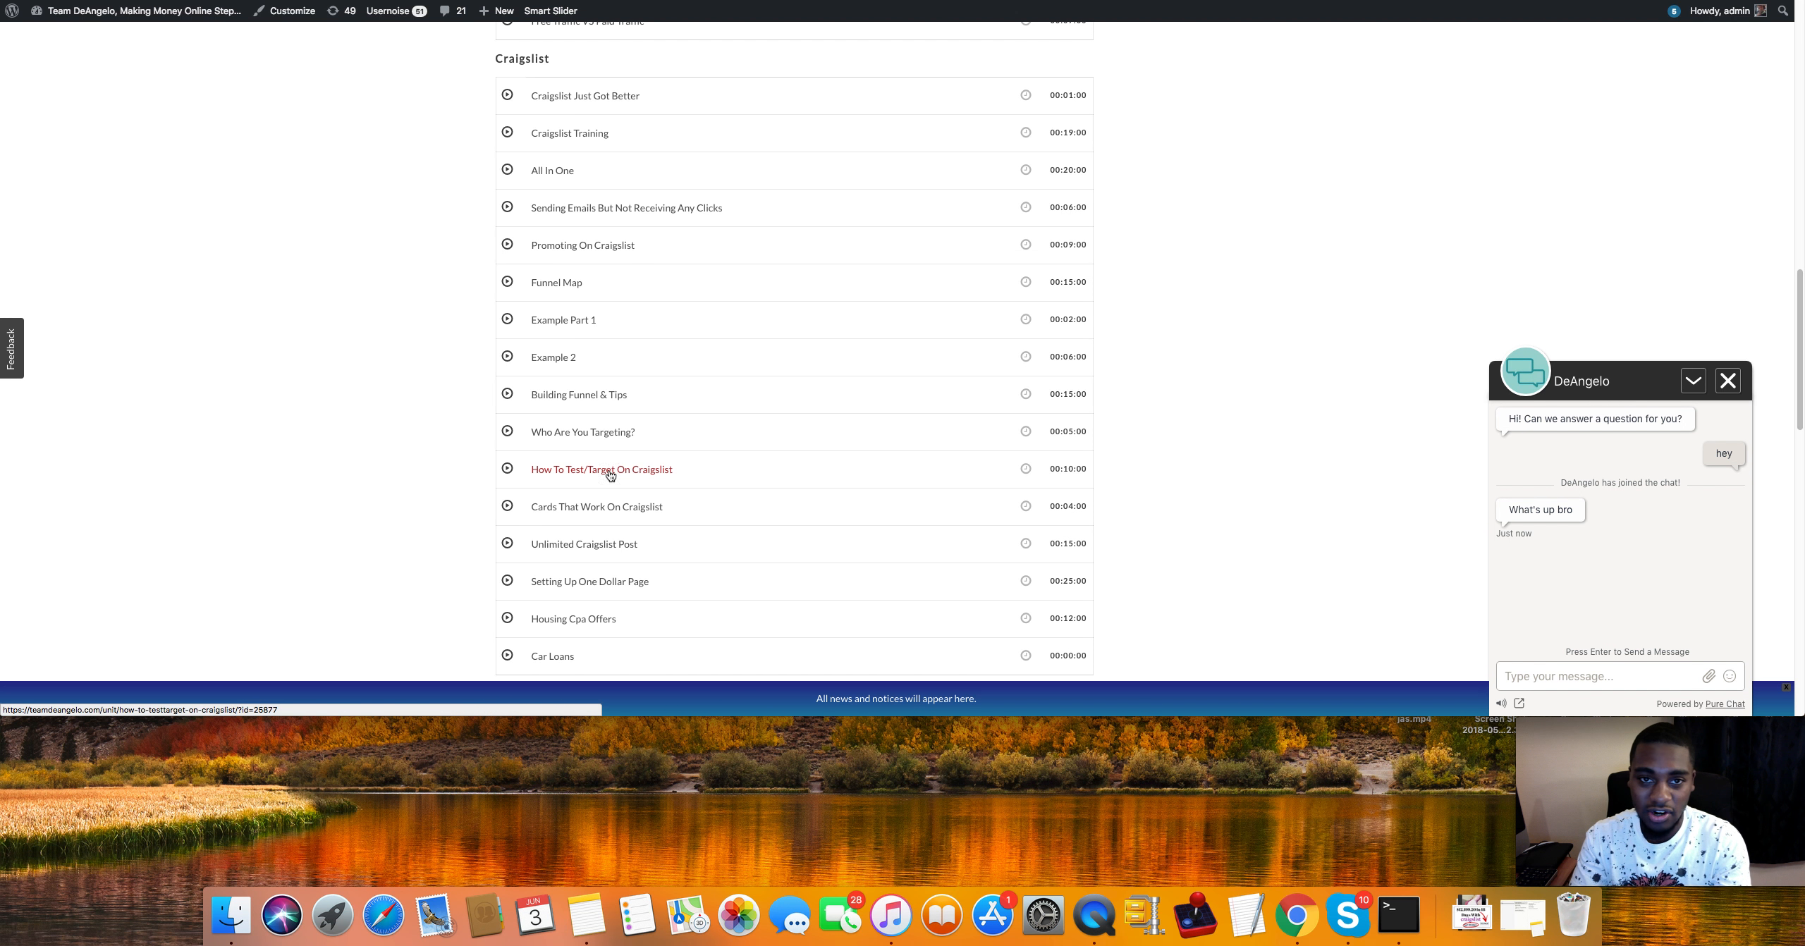
{"action": "mouse_move", "coordinate": [684, 462]}
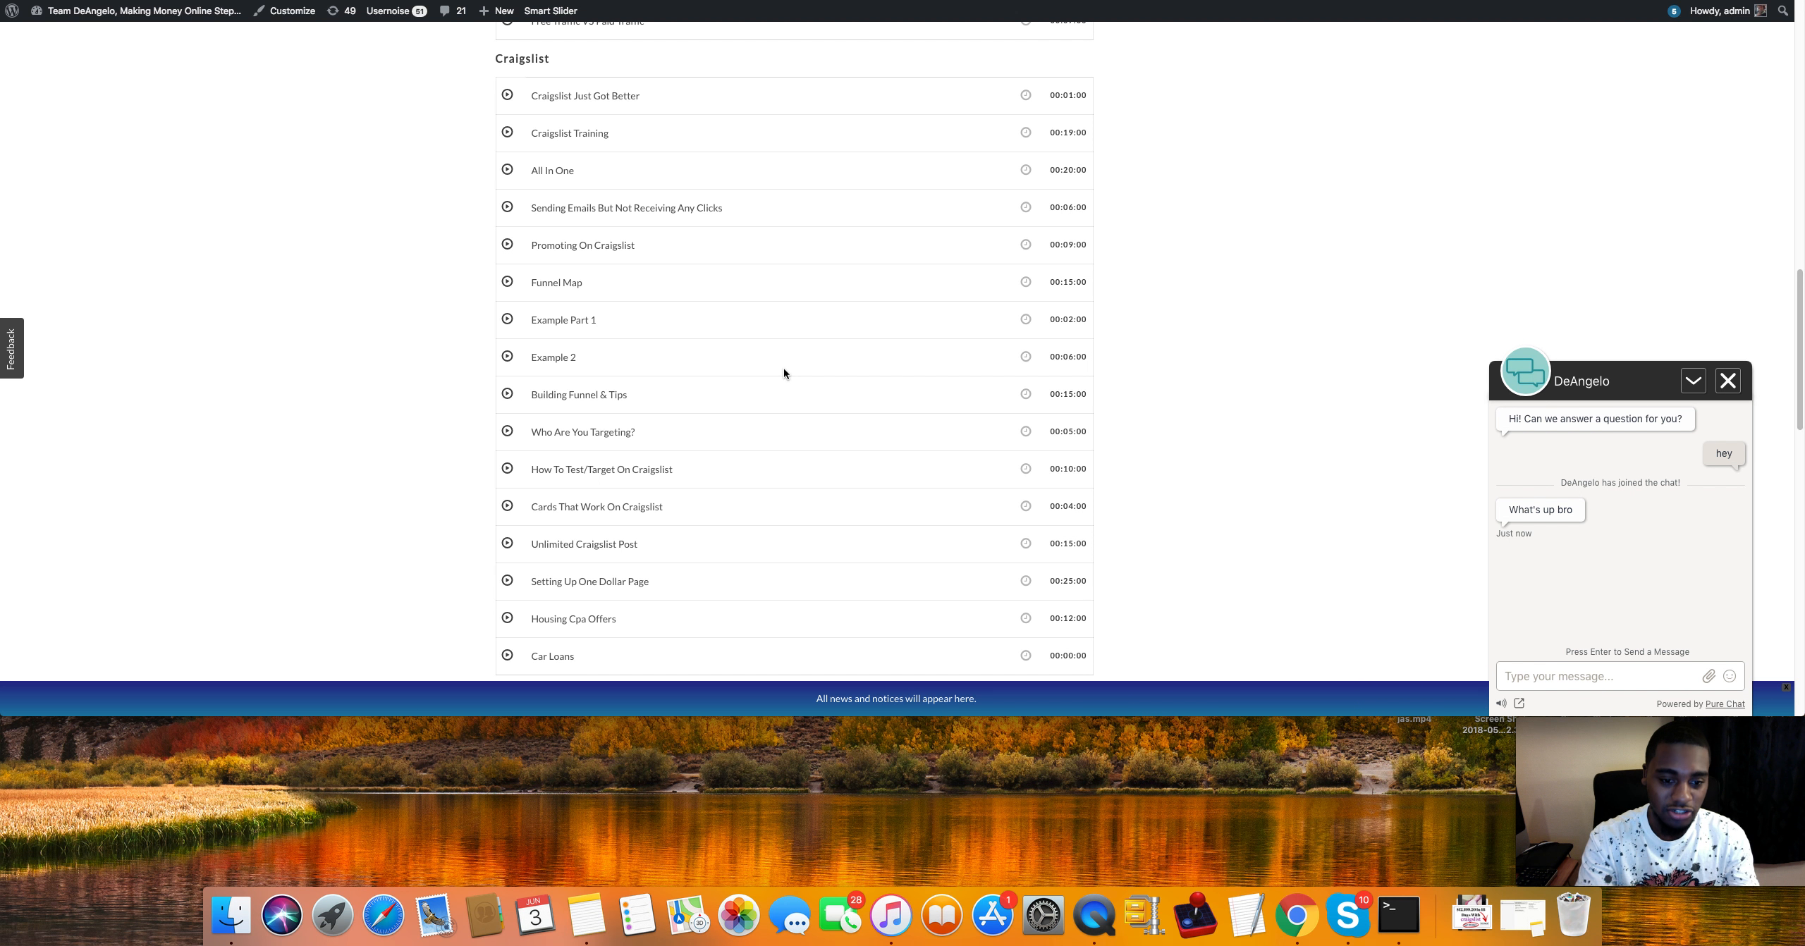
{"action": "mouse_move", "coordinate": [1048, 159]}
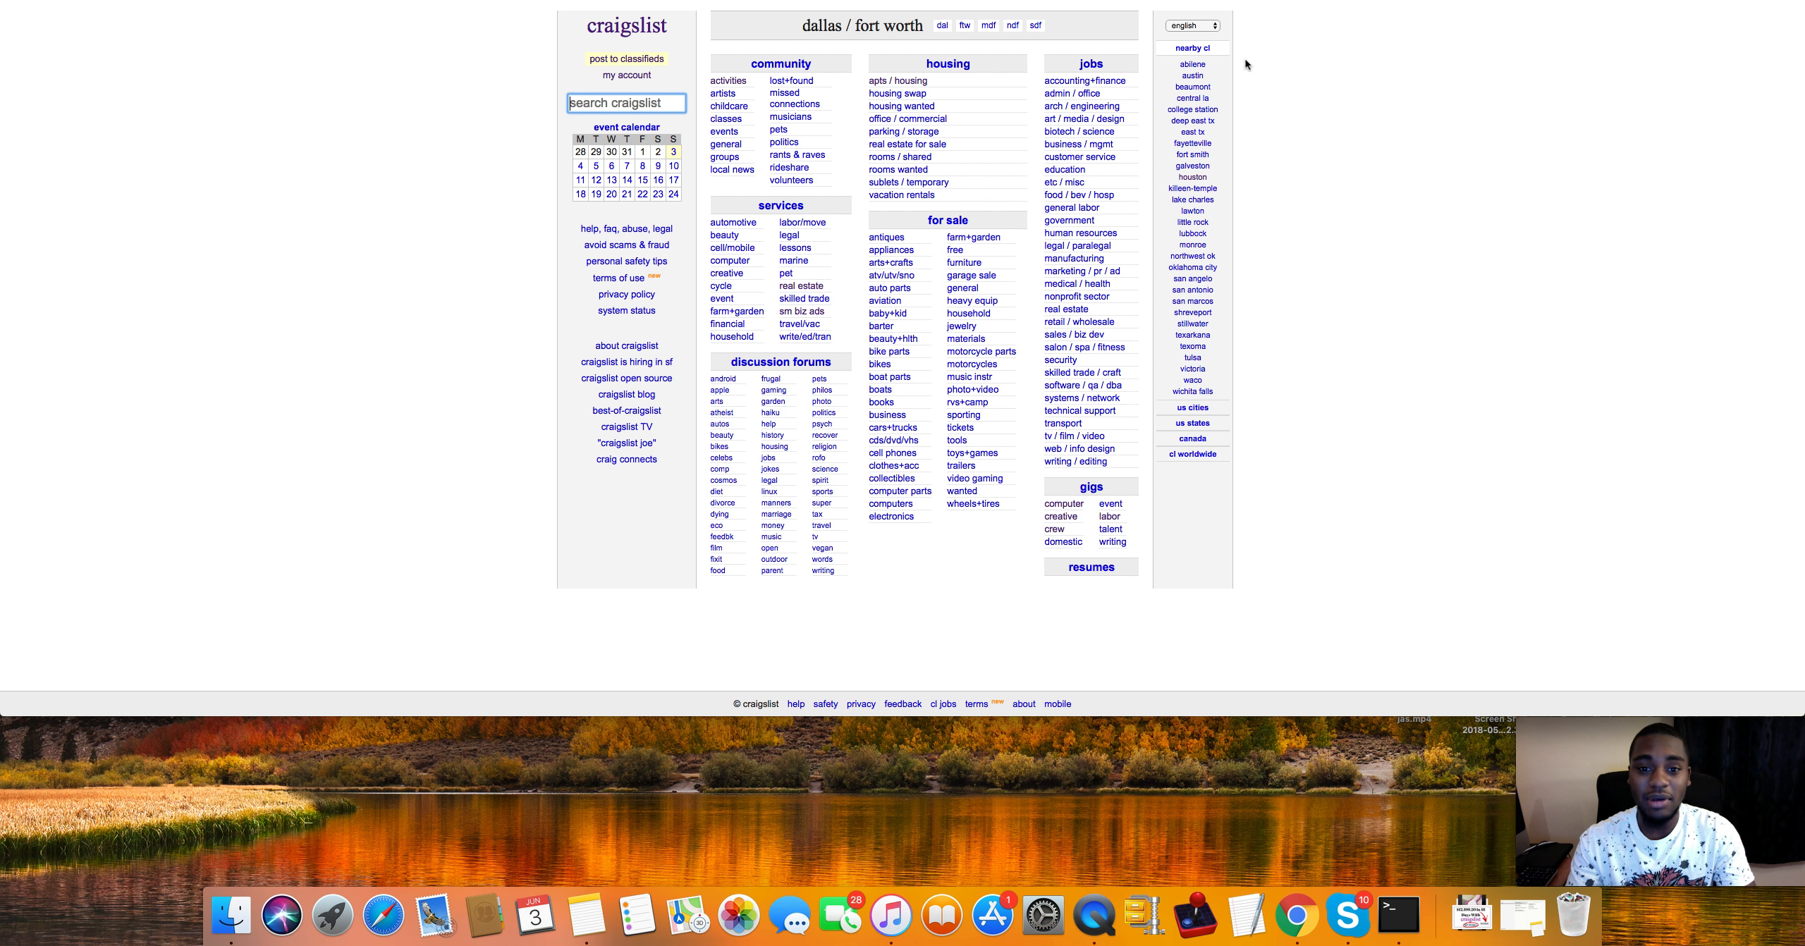
{"action": "mouse_move", "coordinate": [1252, 70]}
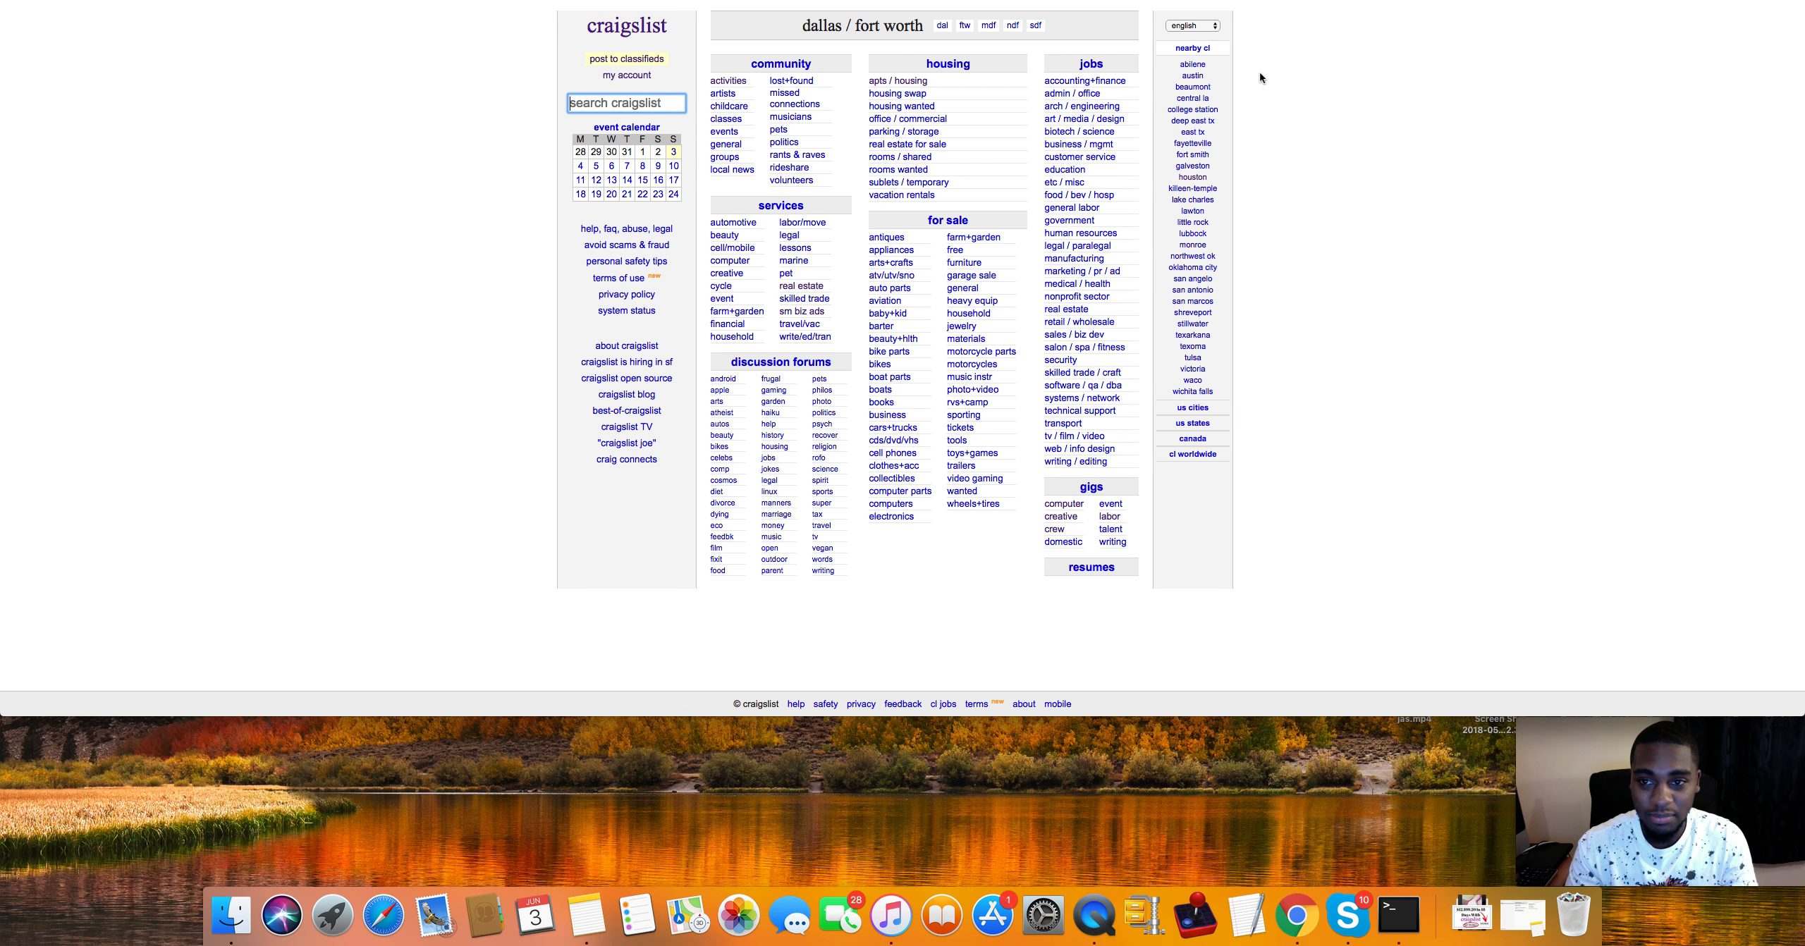
{"action": "mouse_move", "coordinate": [1275, 100]}
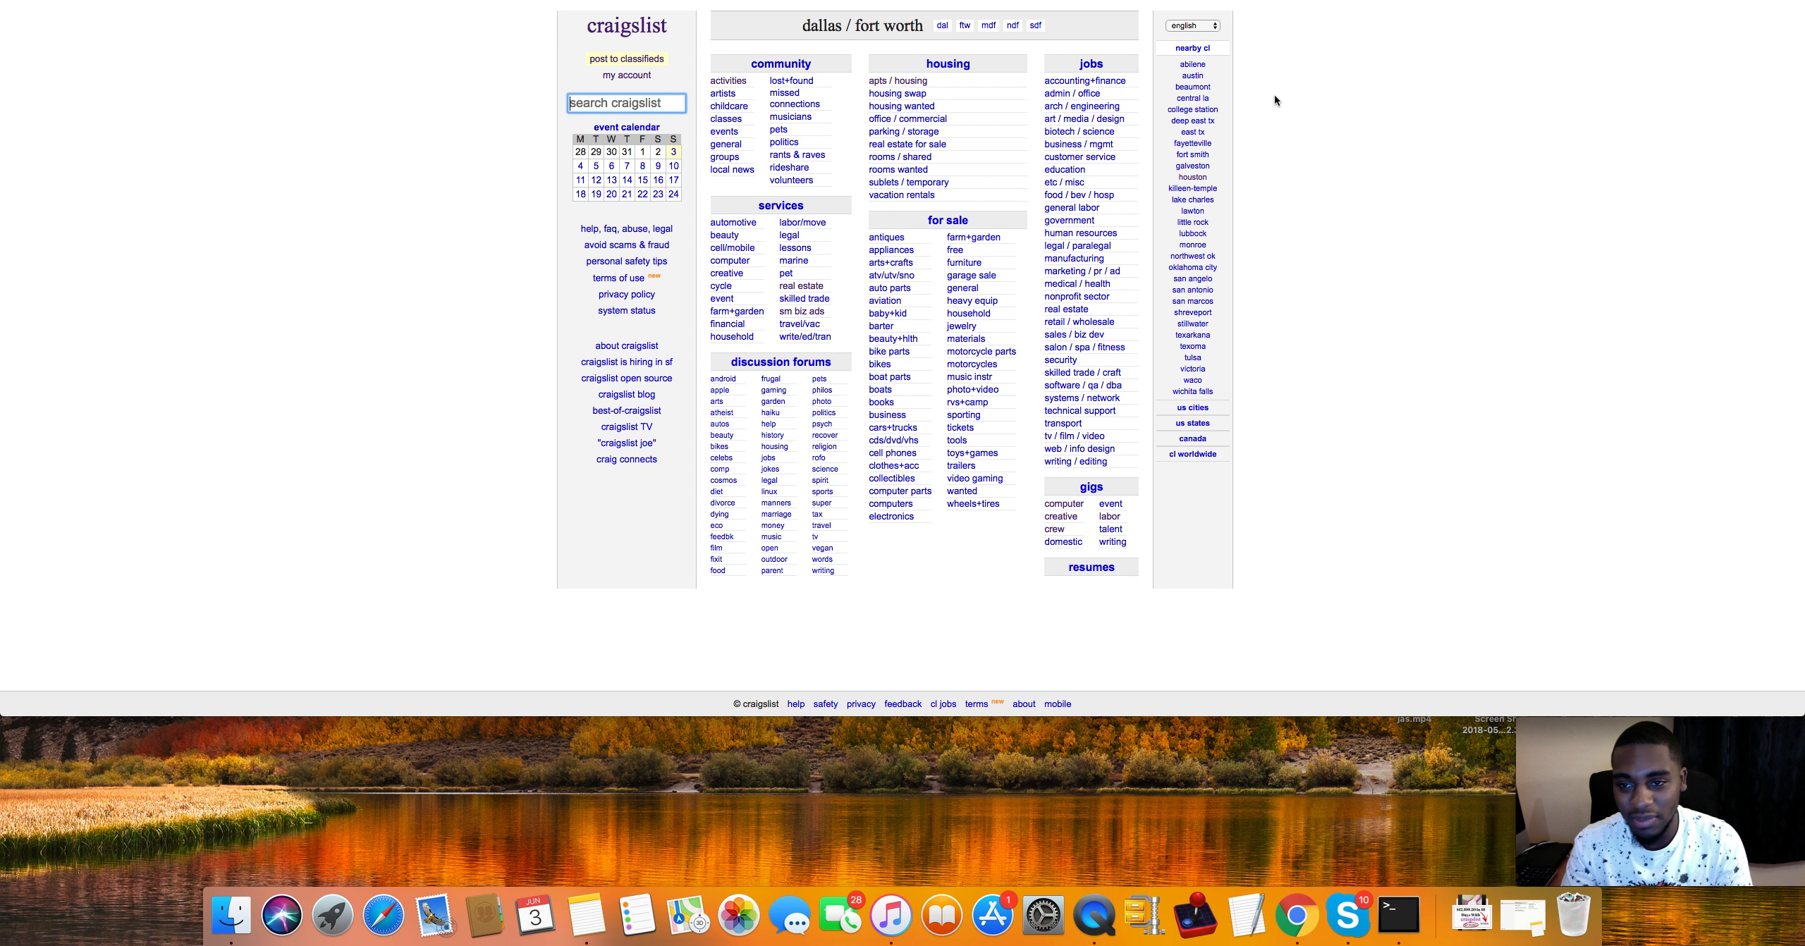
{"action": "mouse_move", "coordinate": [1283, 87]}
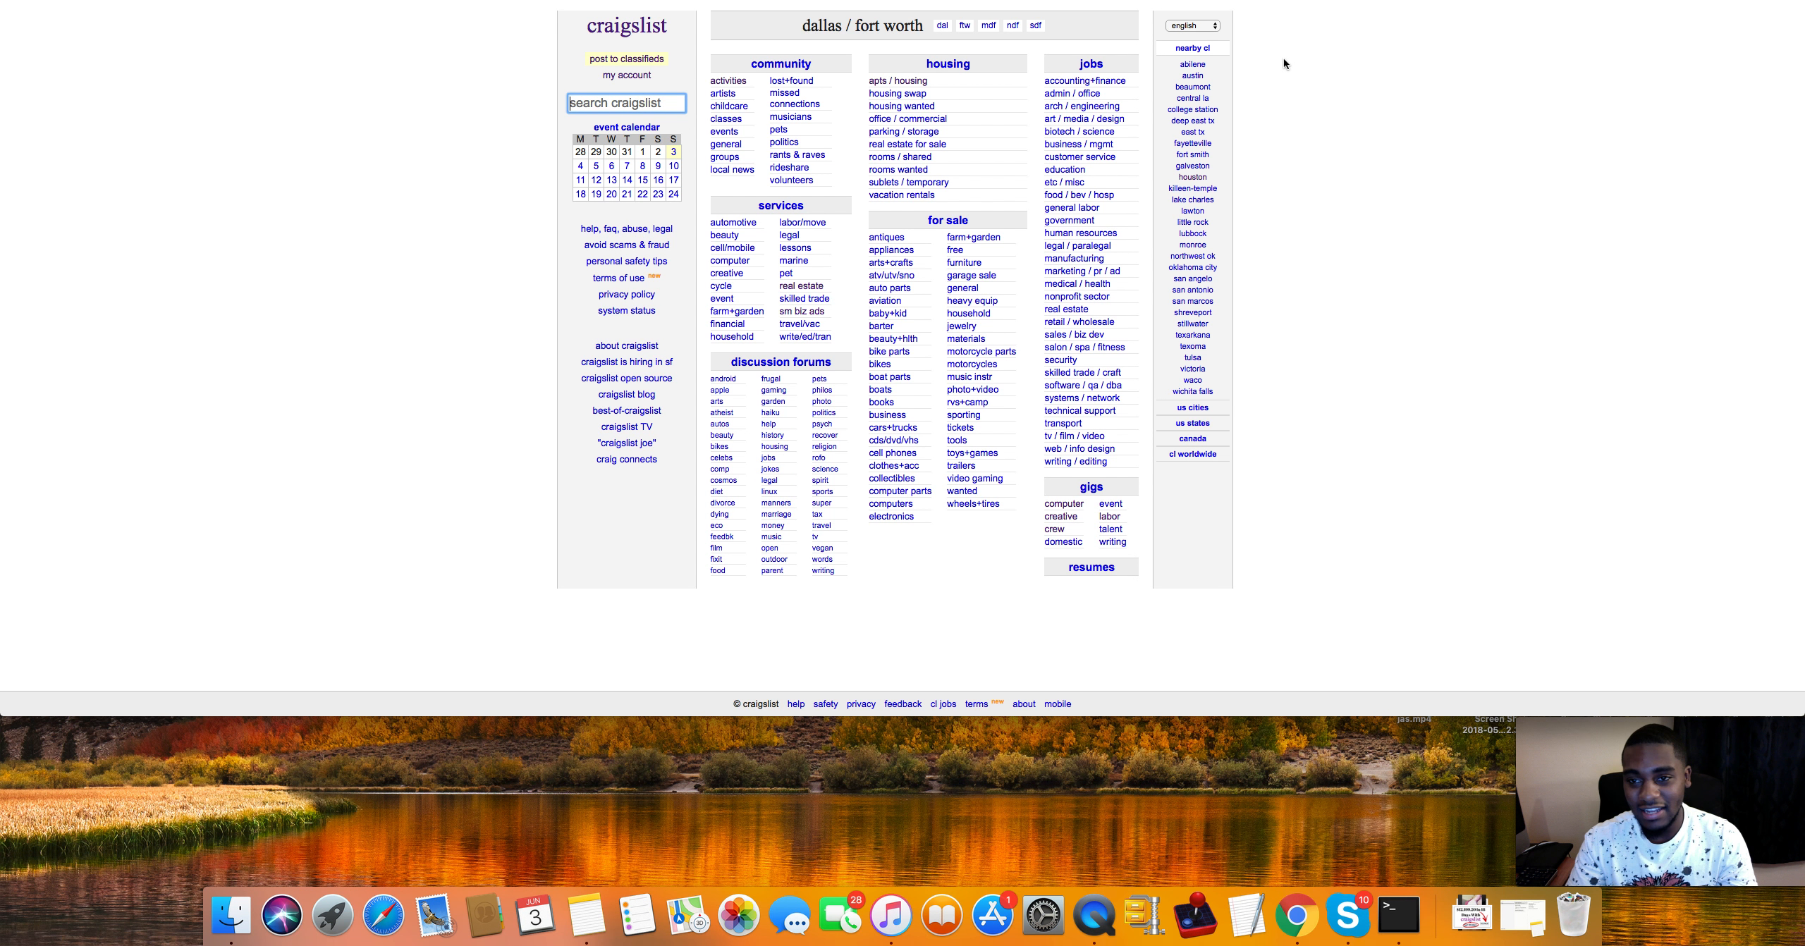
{"action": "mouse_move", "coordinate": [1295, 47]}
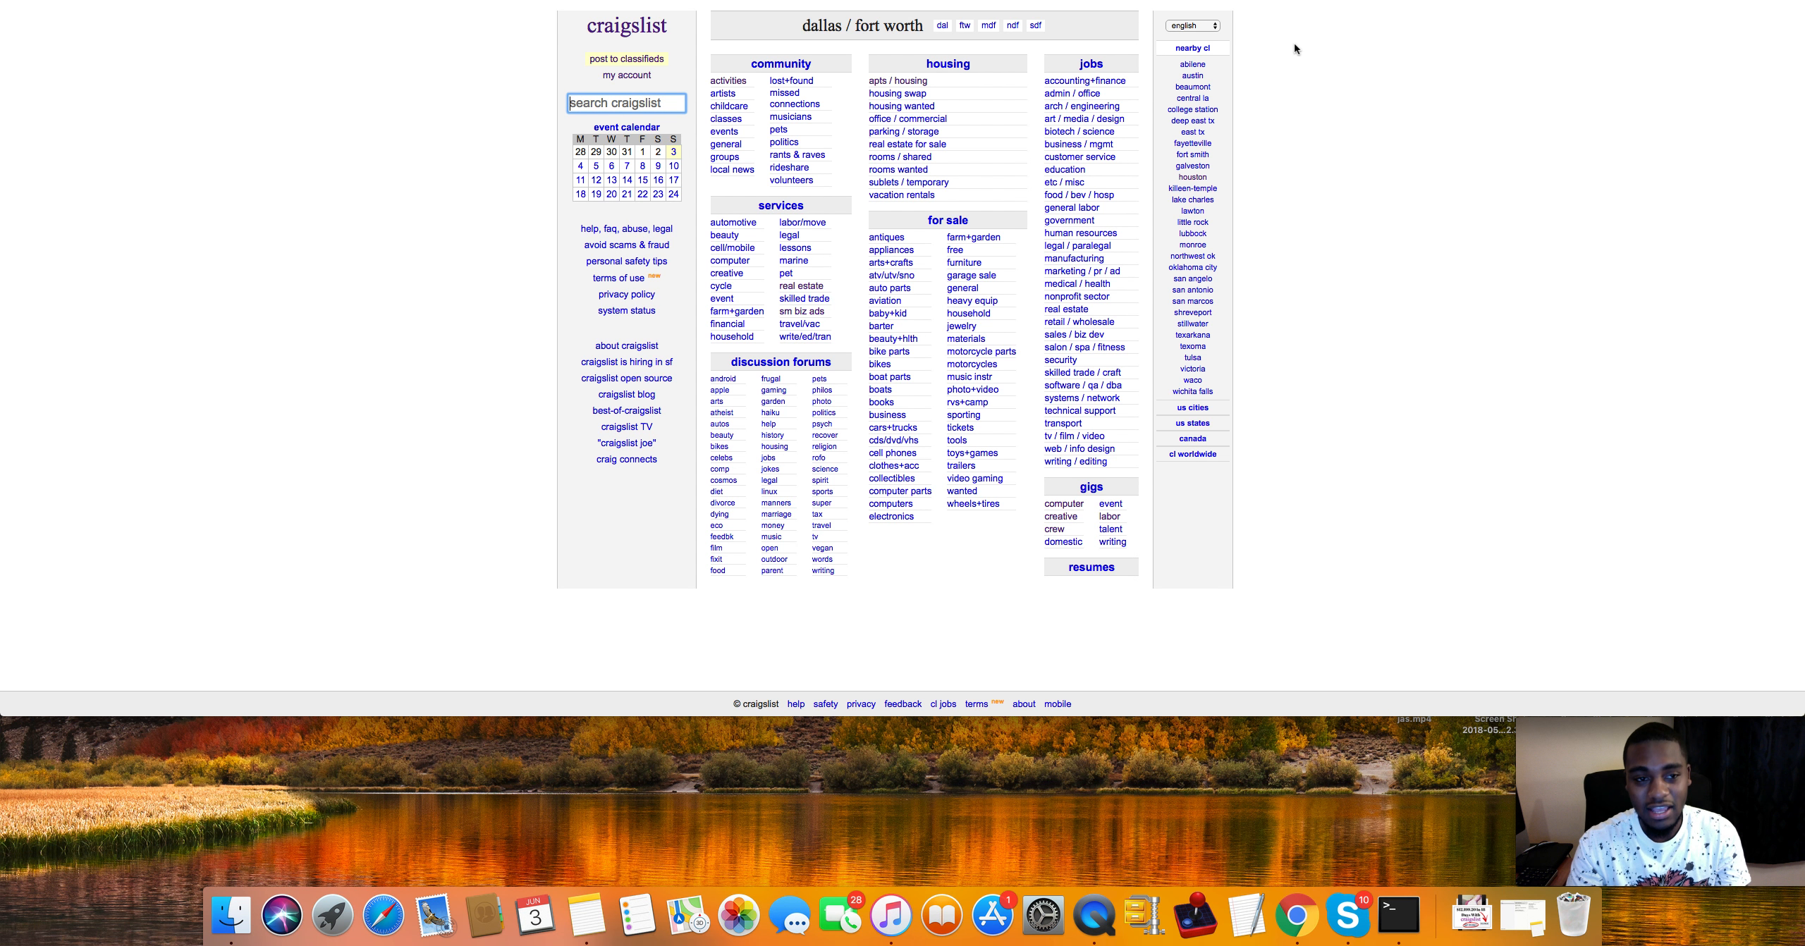
{"action": "mouse_move", "coordinate": [1318, 51]}
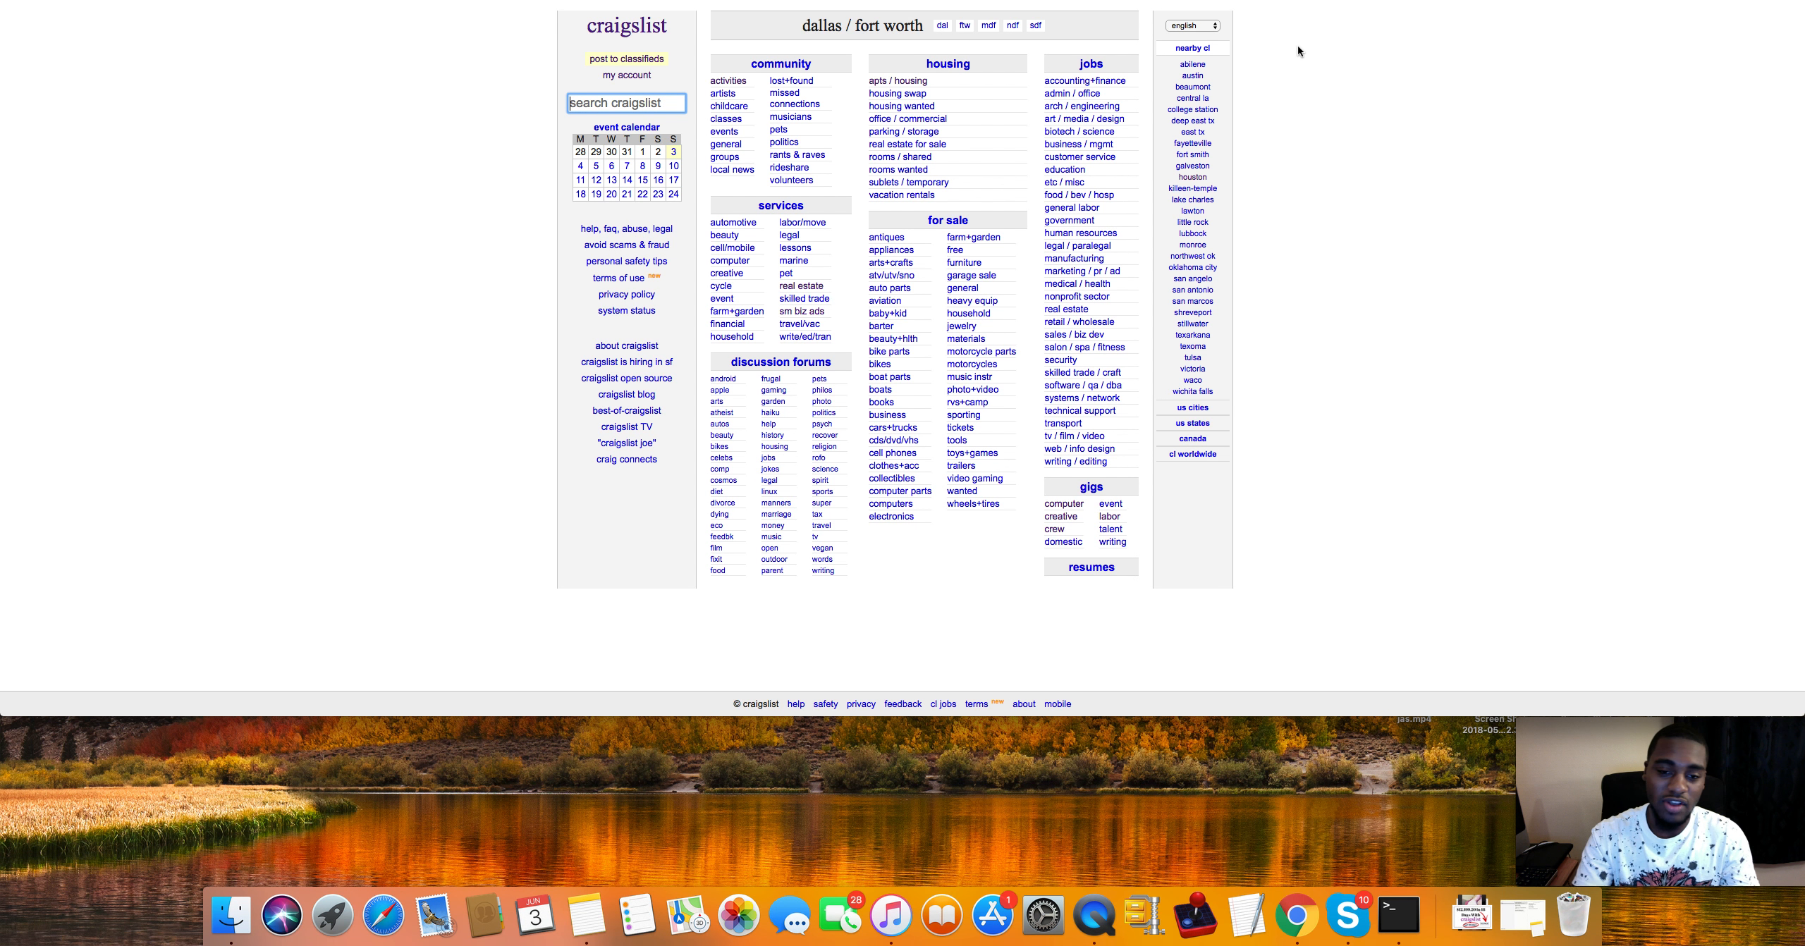
{"action": "mouse_move", "coordinate": [1276, 211]}
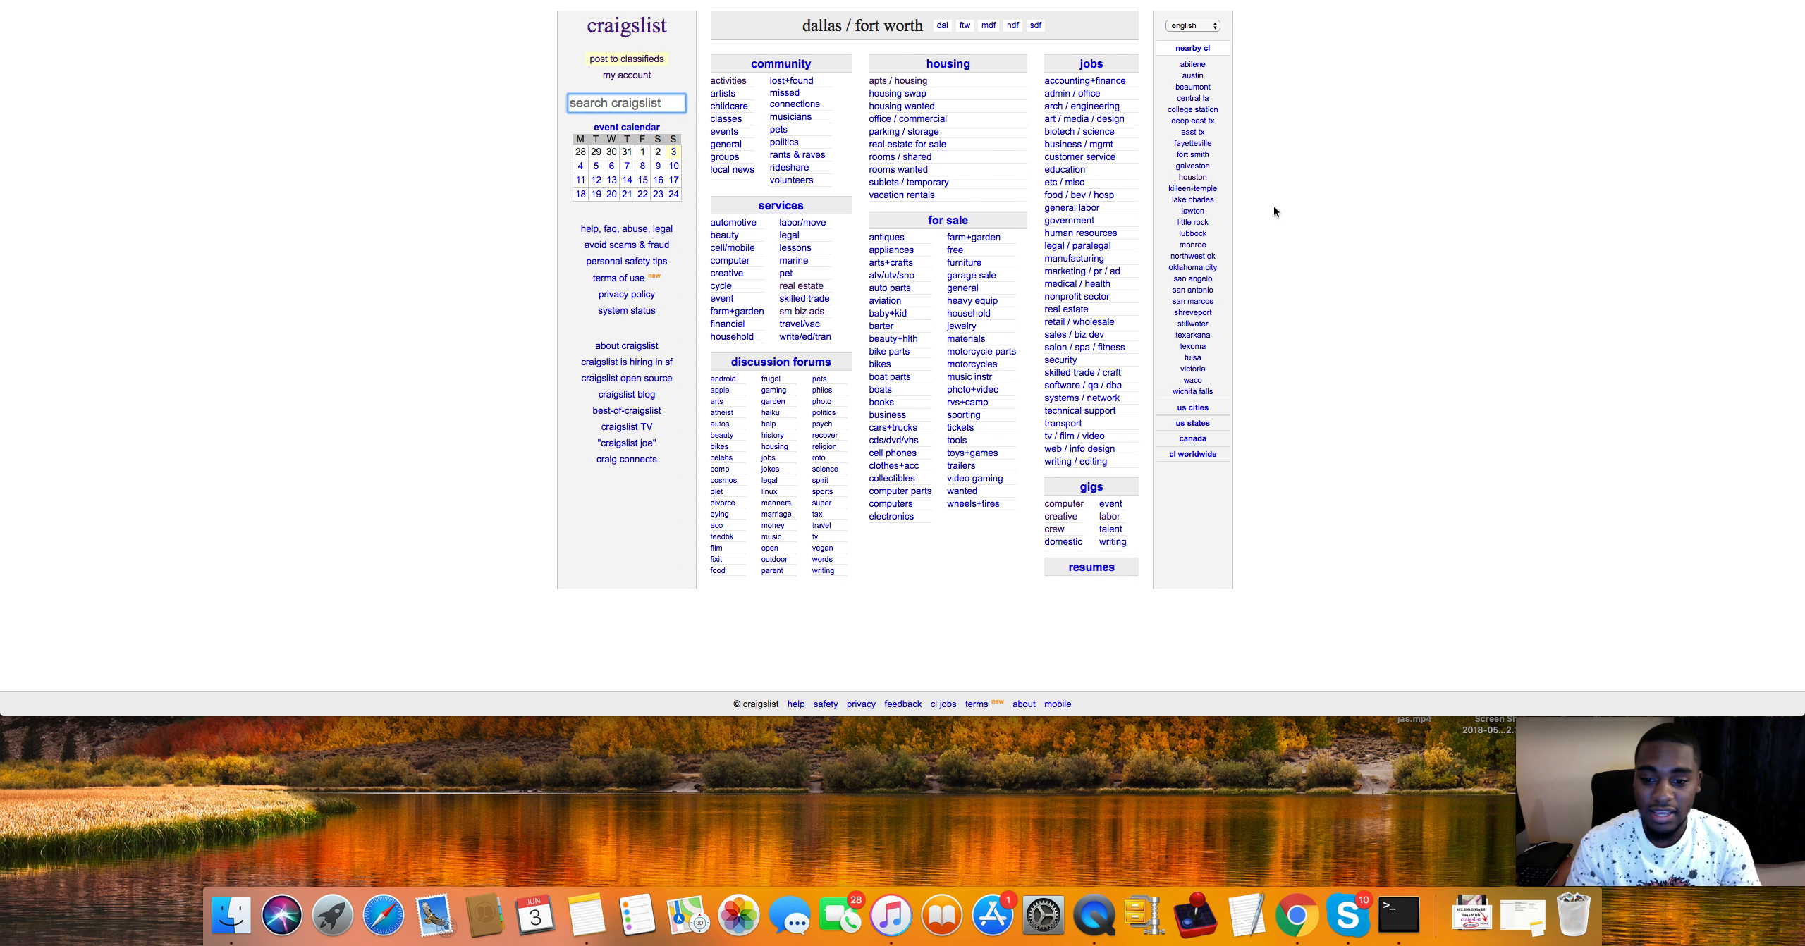
{"action": "mouse_move", "coordinate": [1148, 494]}
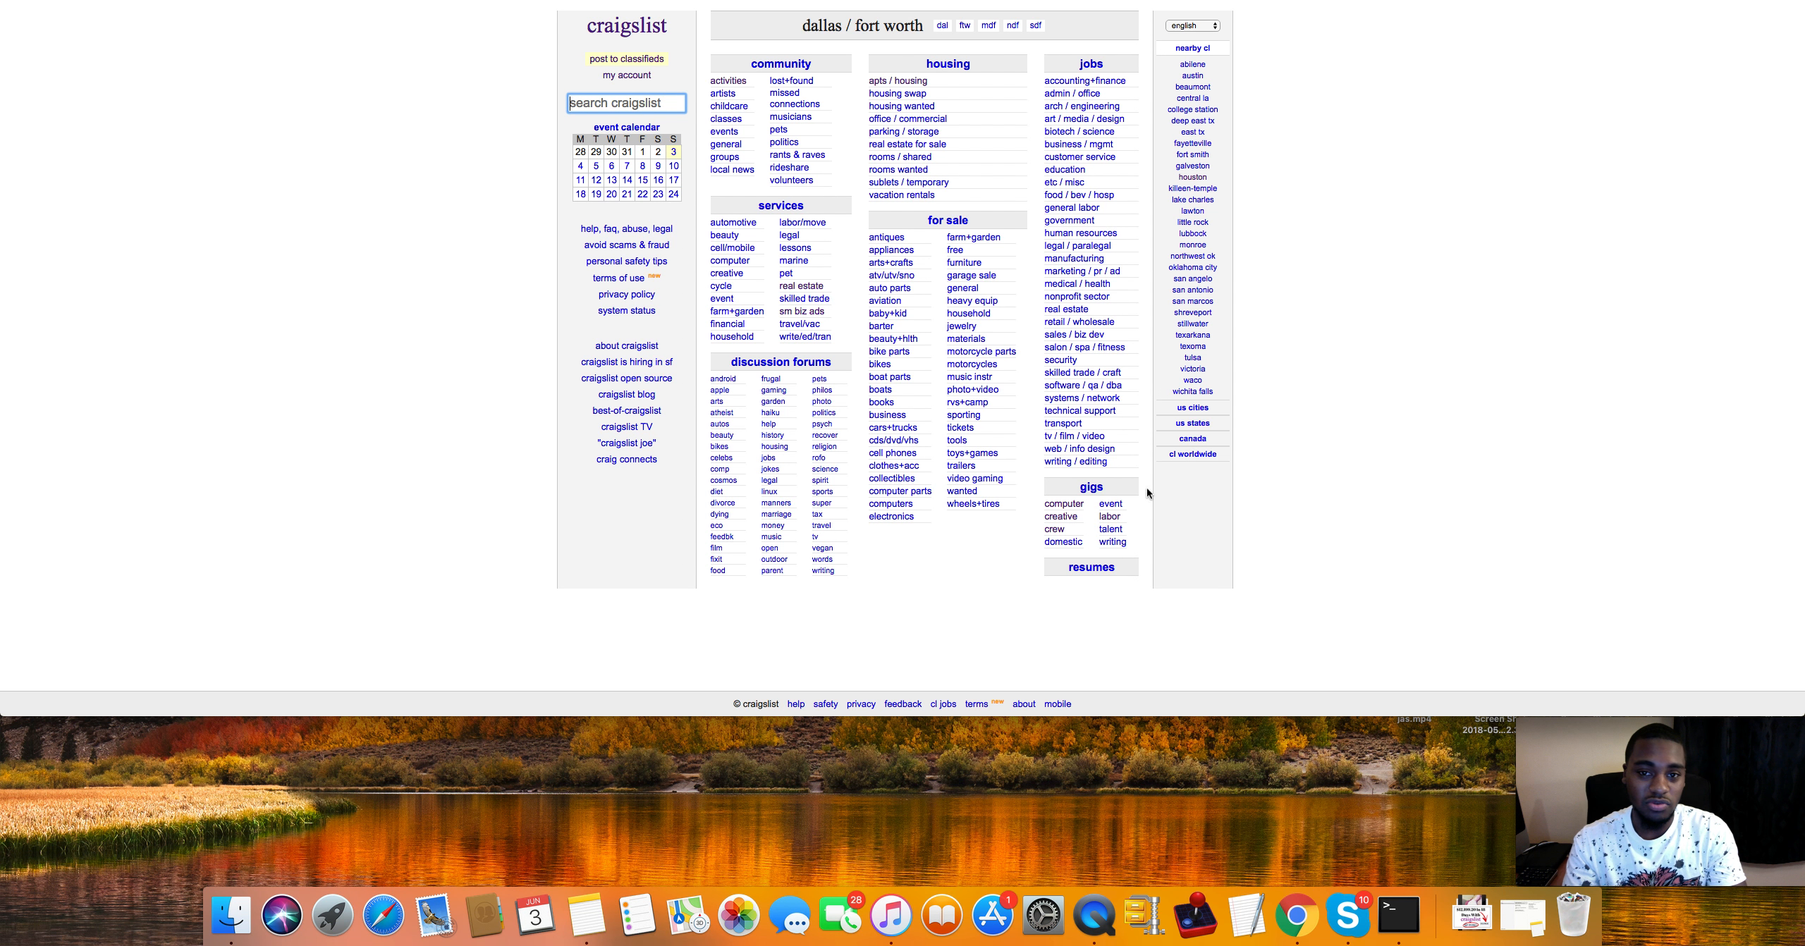
{"action": "mouse_move", "coordinate": [1155, 499]}
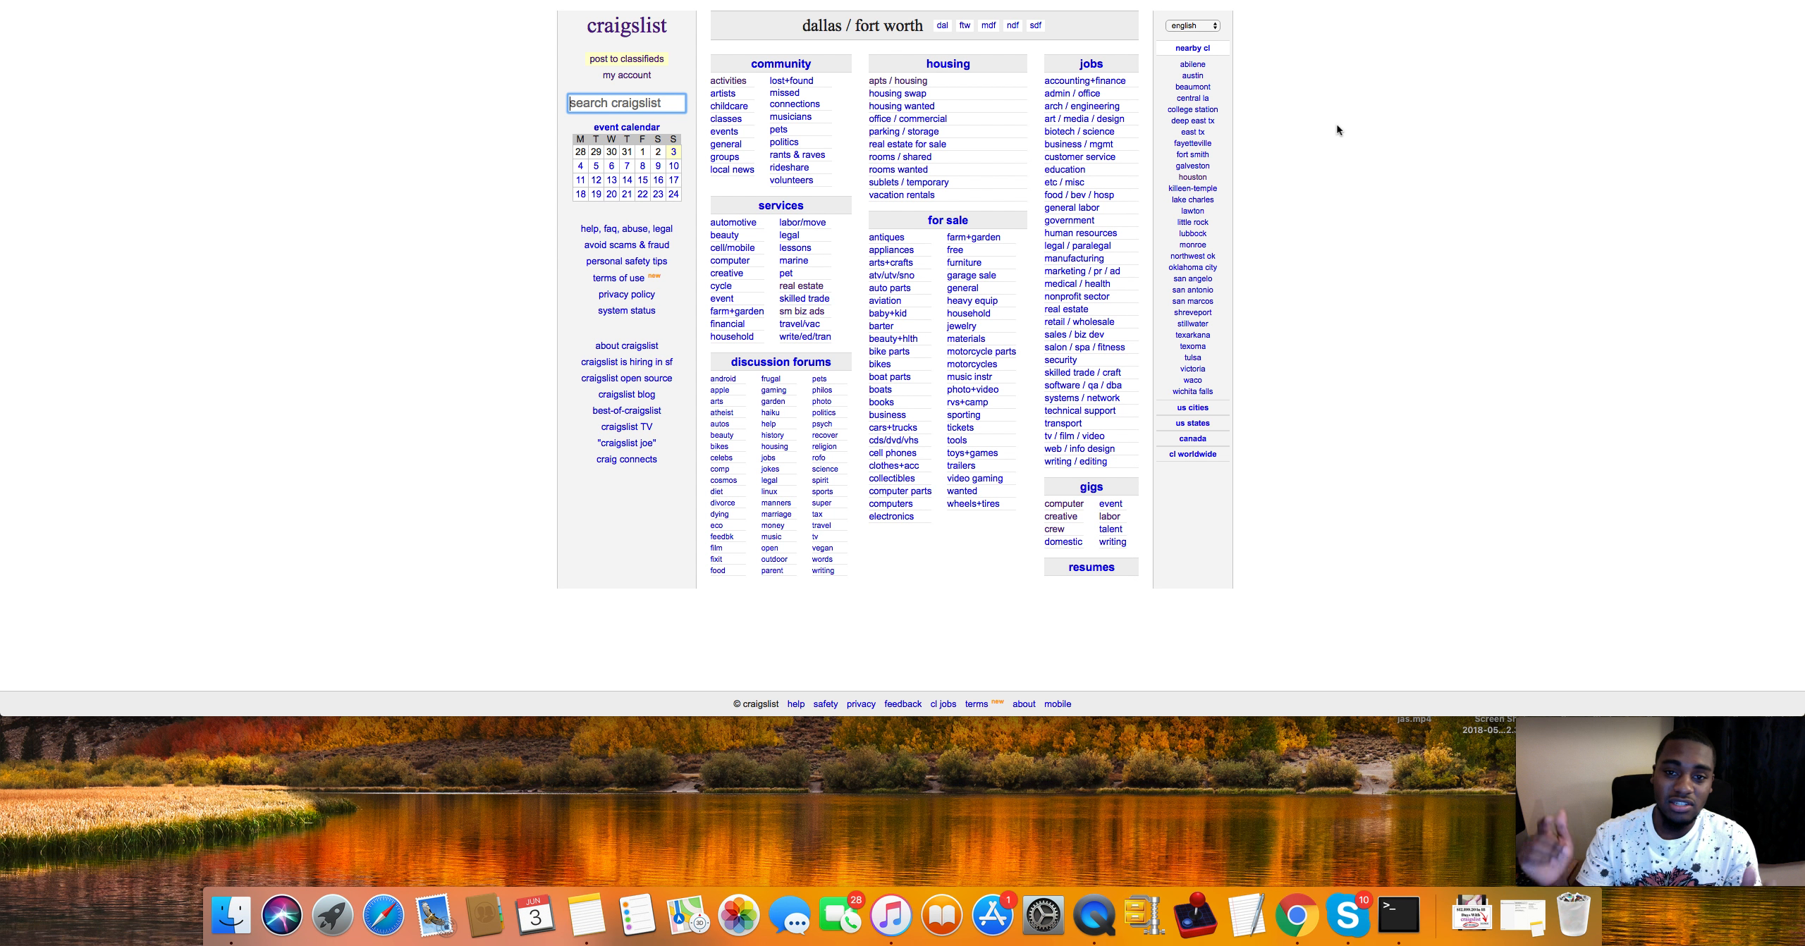
{"action": "mouse_move", "coordinate": [1357, 42]}
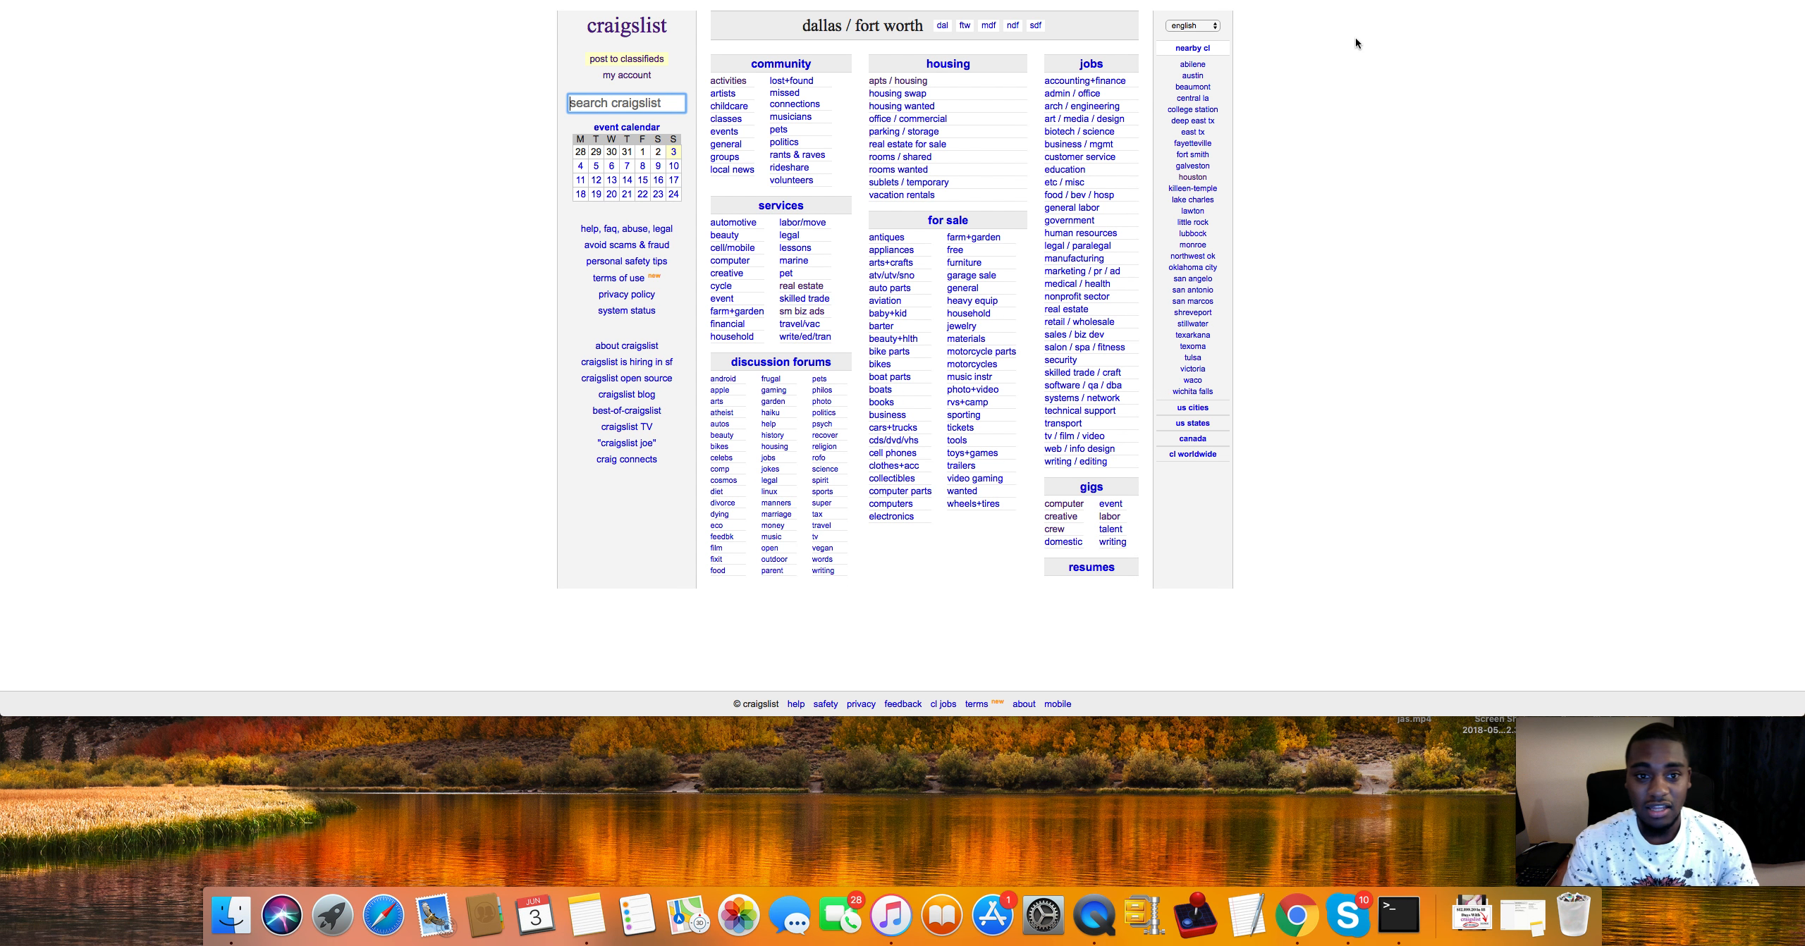
{"action": "mouse_move", "coordinate": [1377, 5]}
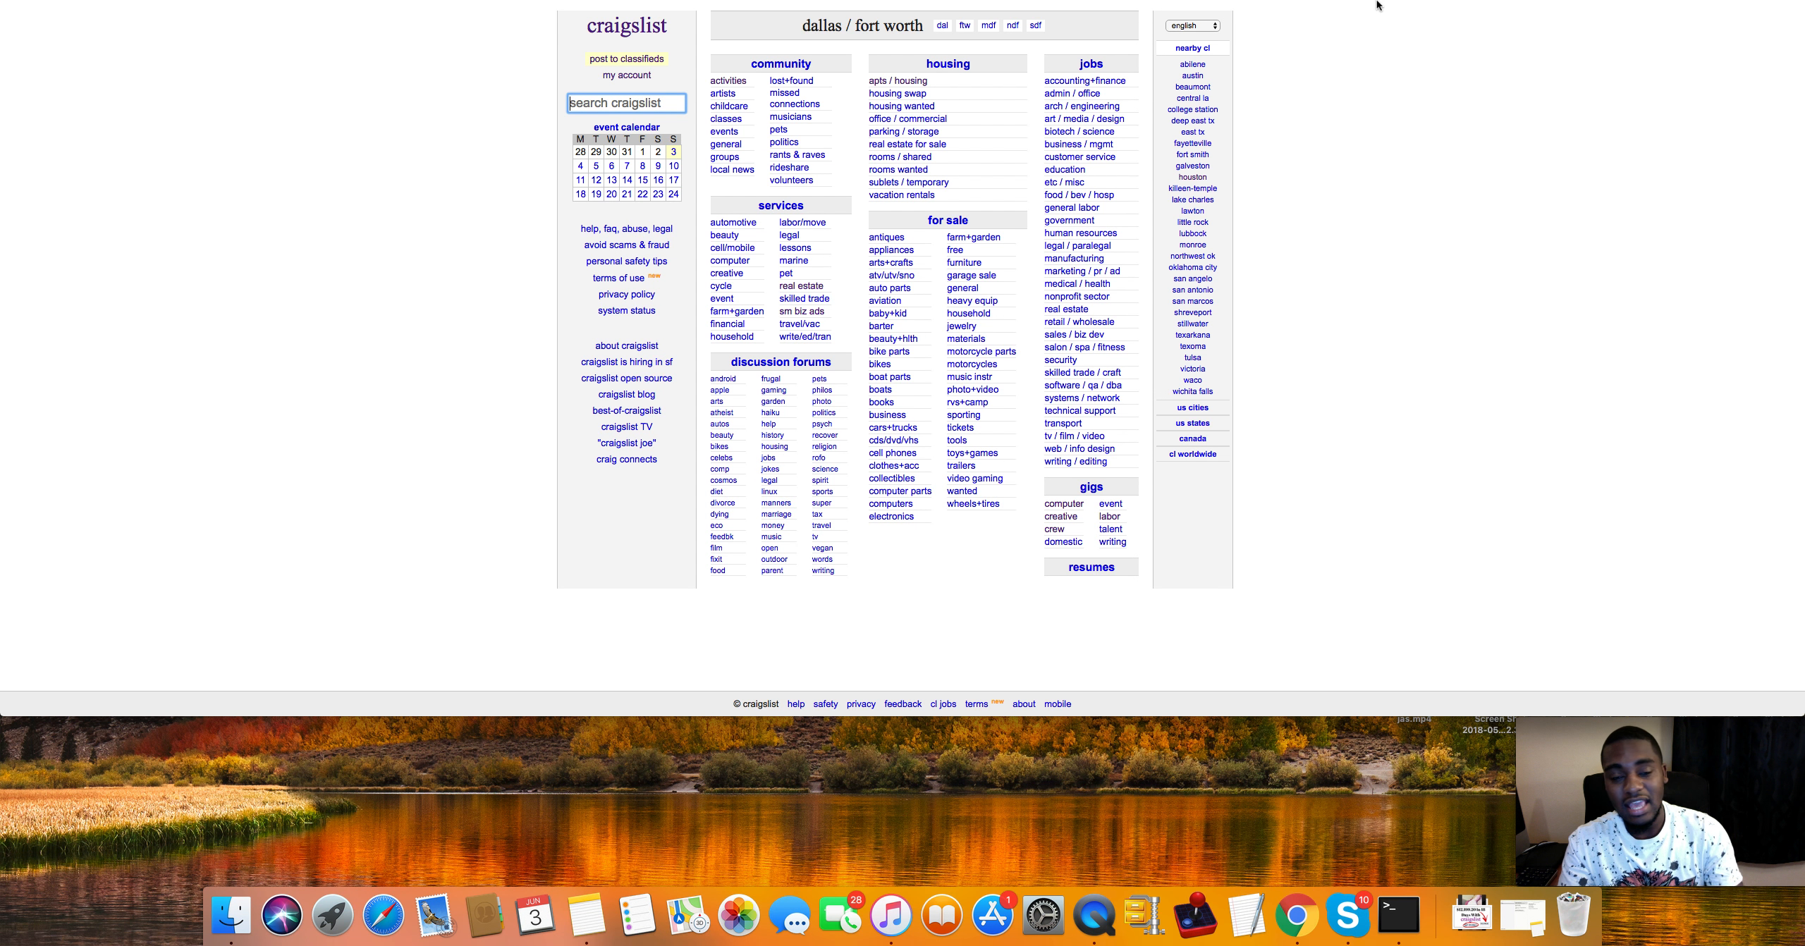